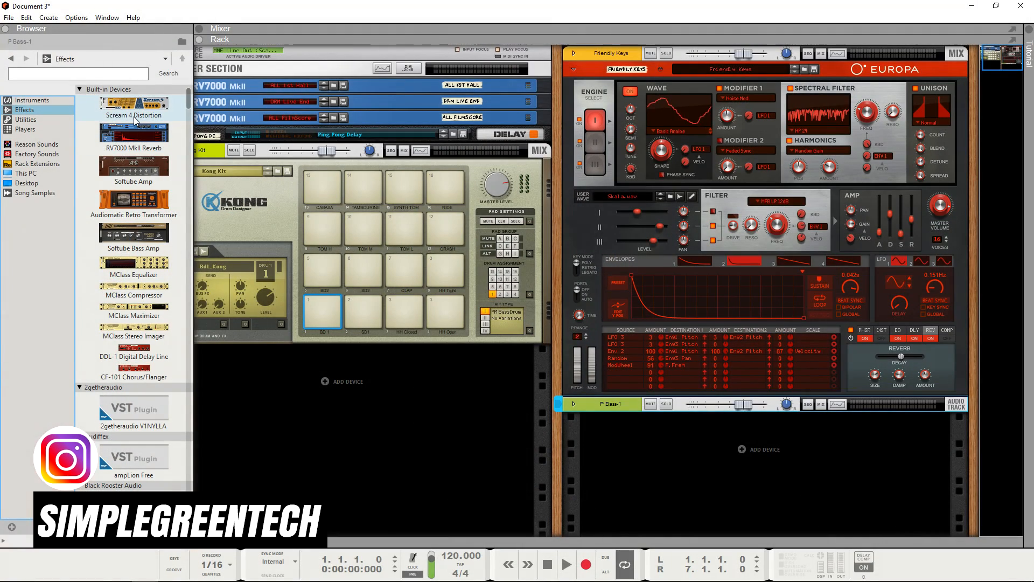
# Dismiss the wiring diagram and add a Lead Guitar 1 track with the mixer shown.
pyautogui.doubleClick(134, 104)
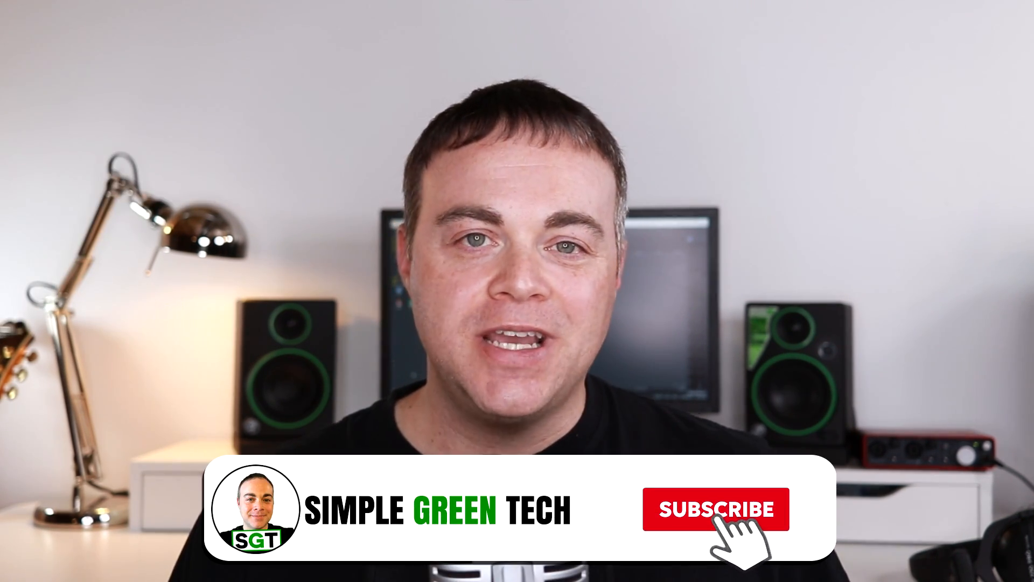
pyautogui.click(717, 508)
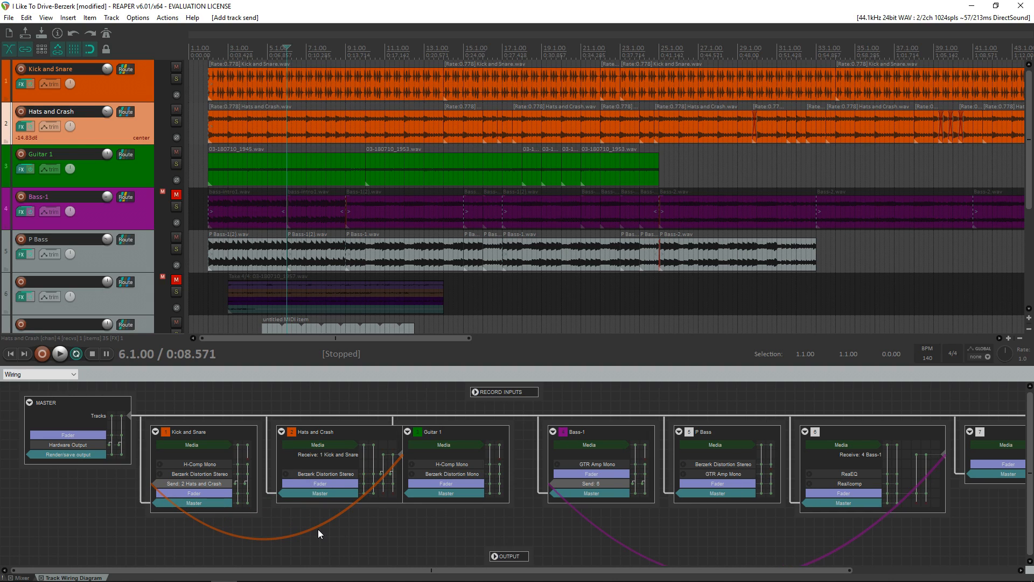
pyautogui.moveTo(407, 464)
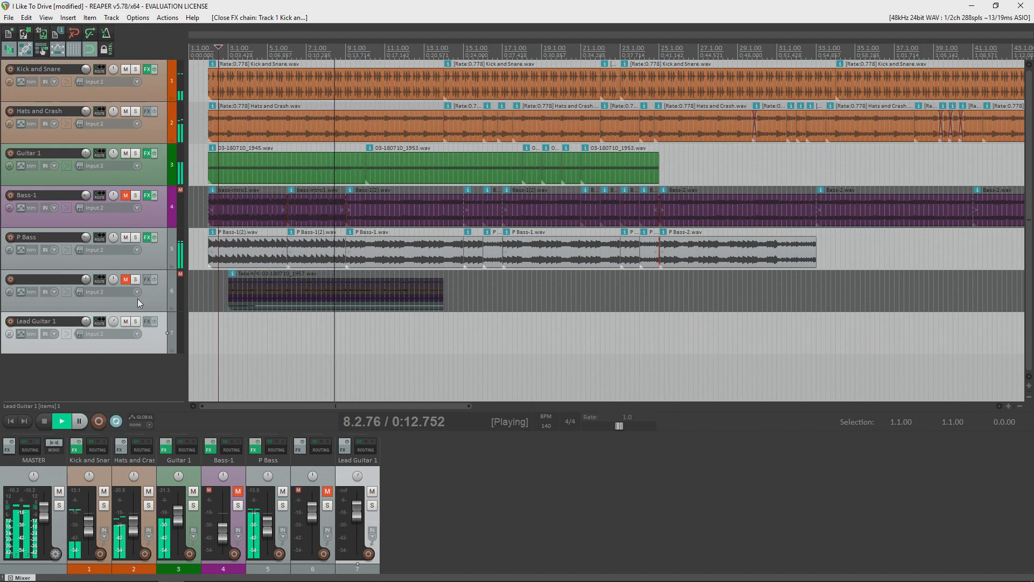
# Add the JS 3x3 EQ to Lead Guitar 1's FX chain and open its options menu.
pyautogui.click(149, 322)
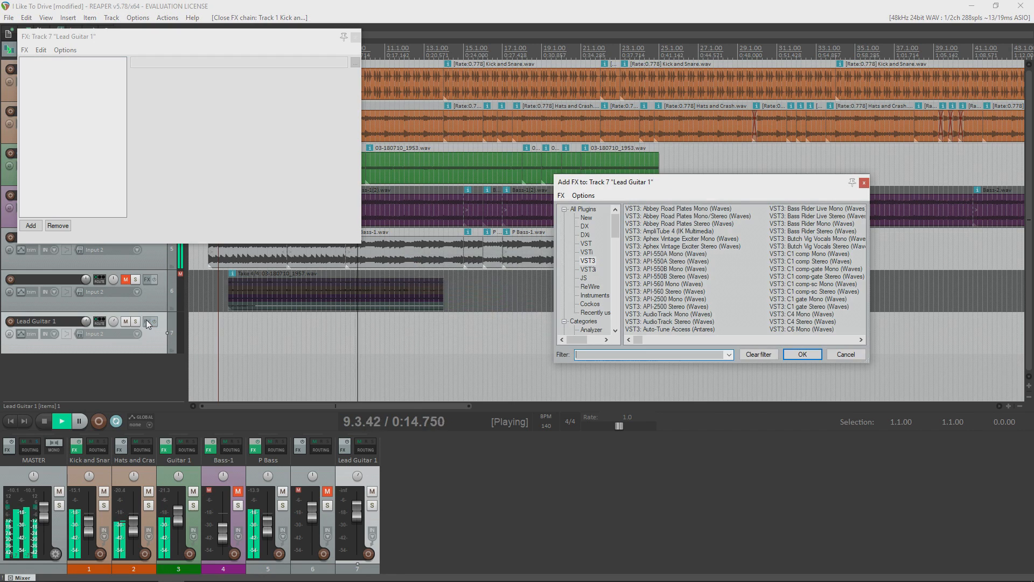
pyautogui.click(583, 278)
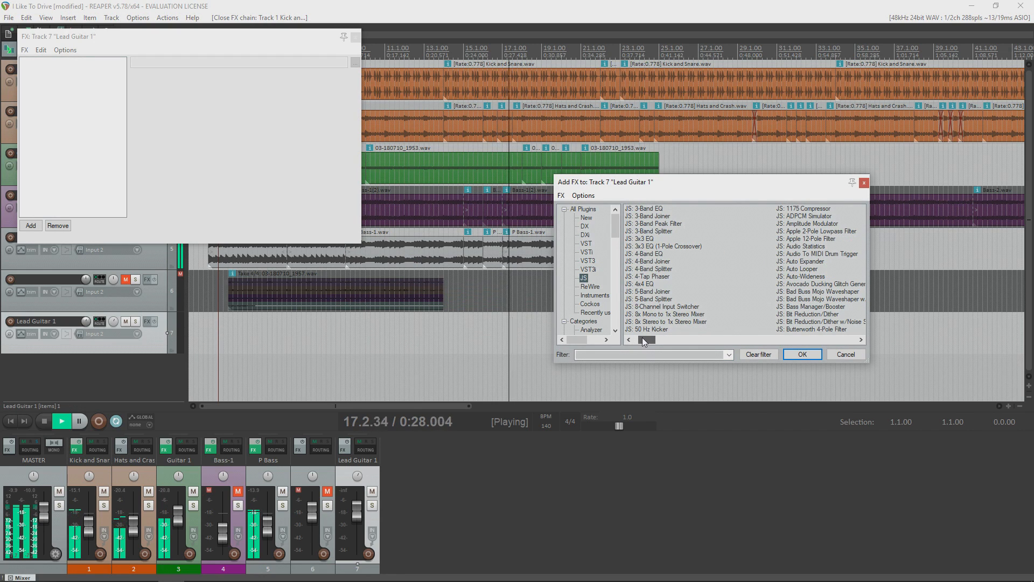
pyautogui.moveTo(647, 339); pyautogui.dragTo(693, 339)
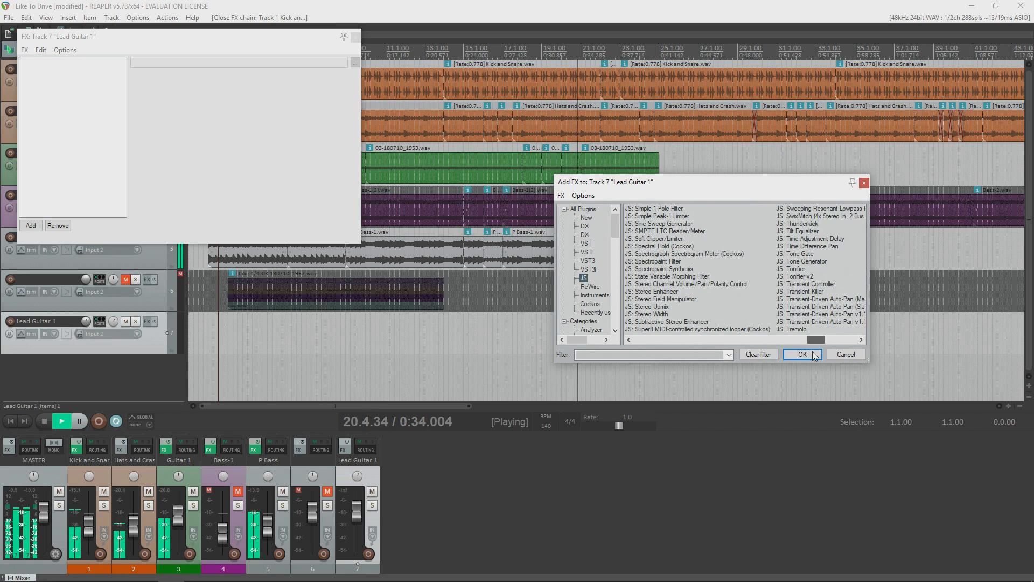
pyautogui.click(802, 354)
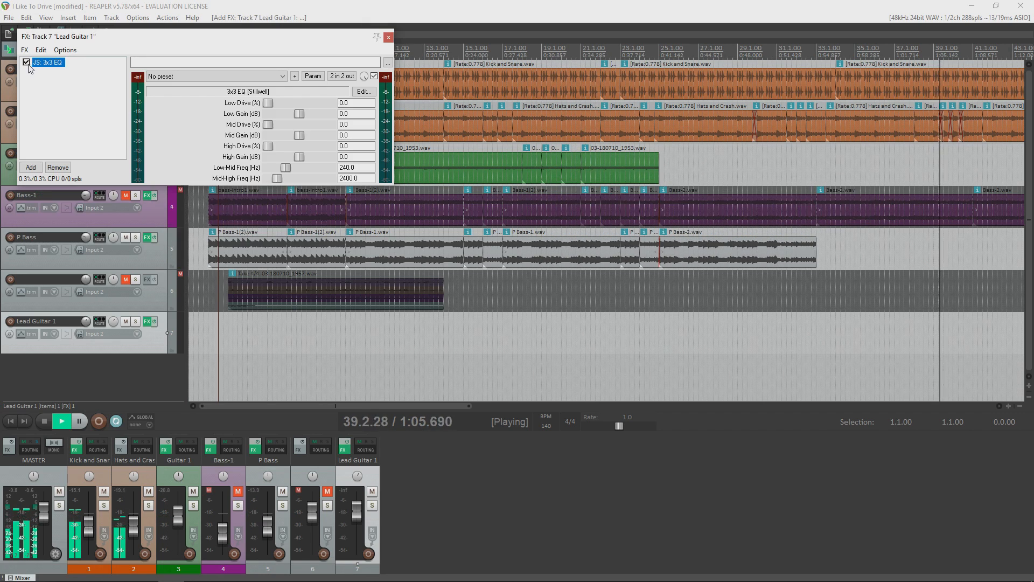
pyautogui.rightClick(46, 62)
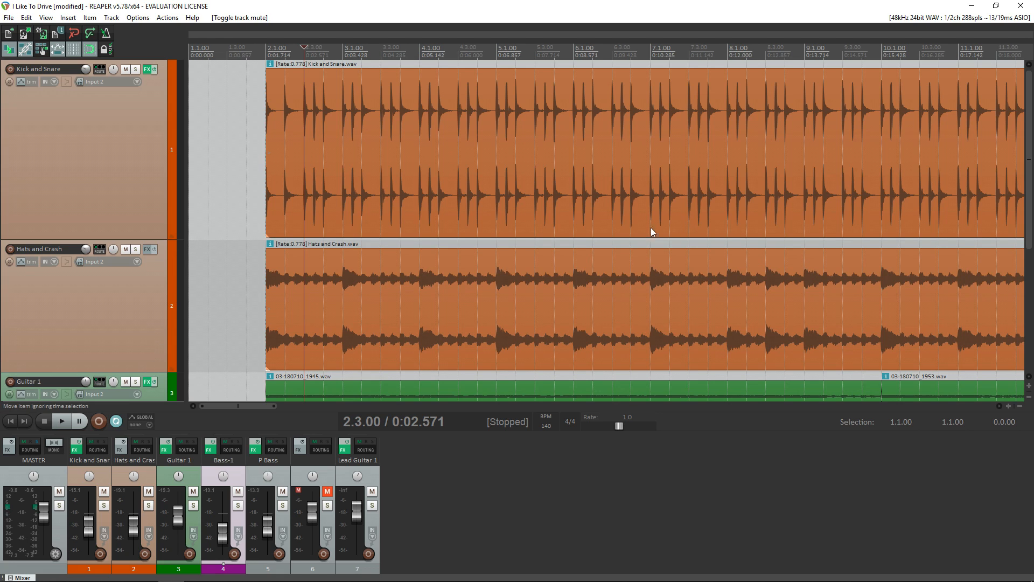
# Play the project, move one note and insert another in the Addictive Keys MIDI editor.
pyautogui.click(61, 421)
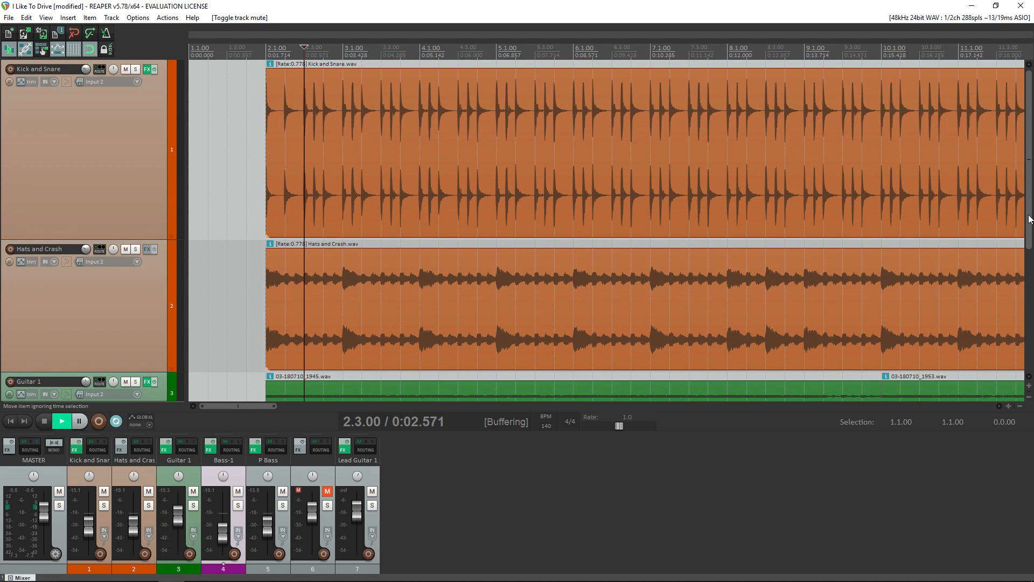
pyautogui.click(61, 421)
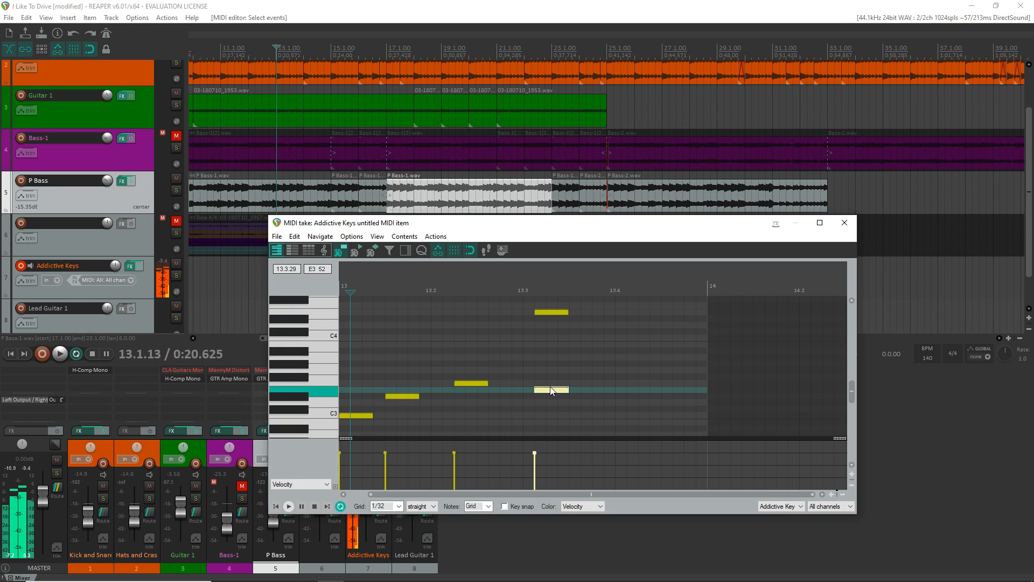
pyautogui.moveTo(552, 389); pyautogui.dragTo(553, 382)
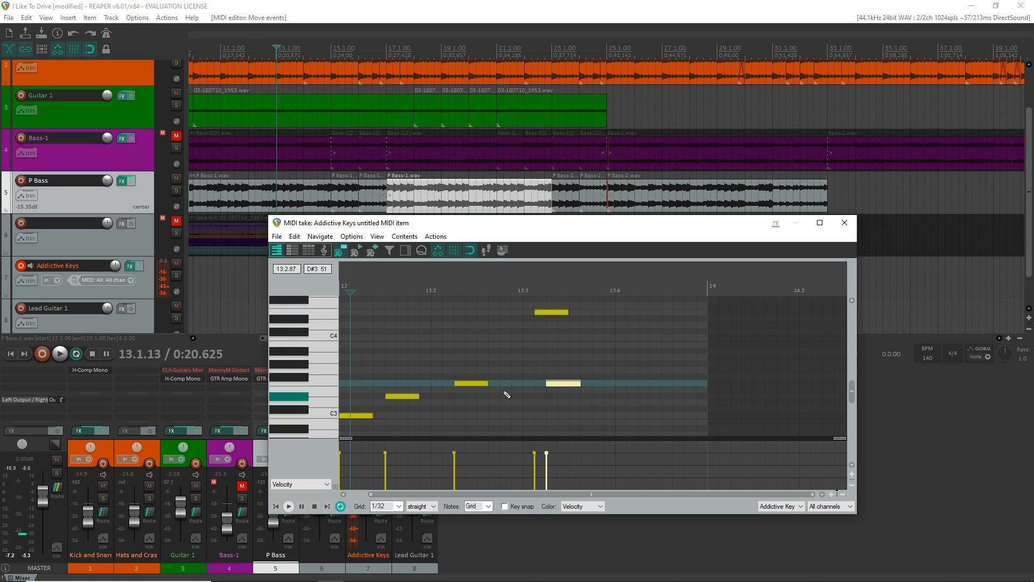
pyautogui.click(669, 362)
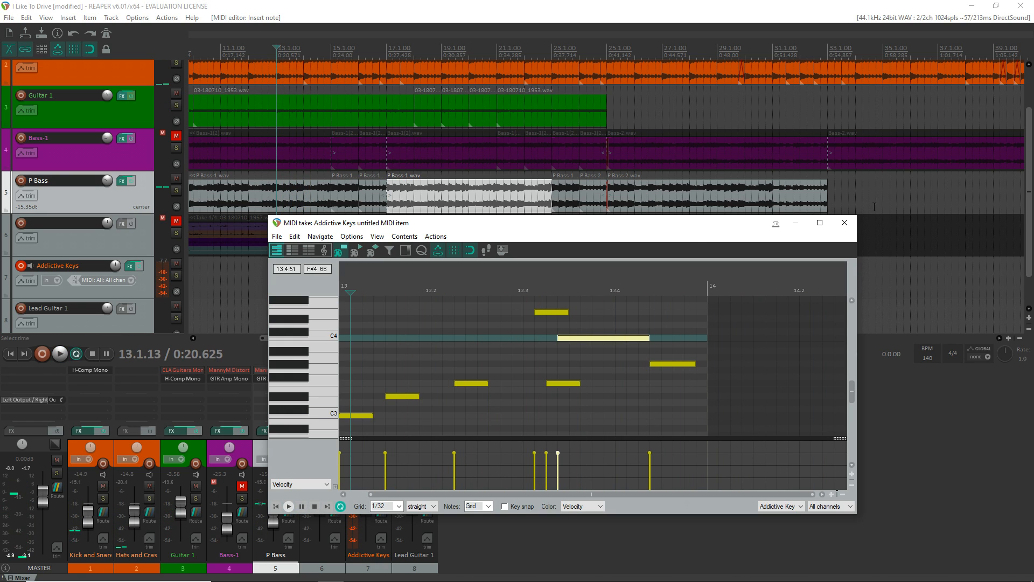
pyautogui.click(844, 222)
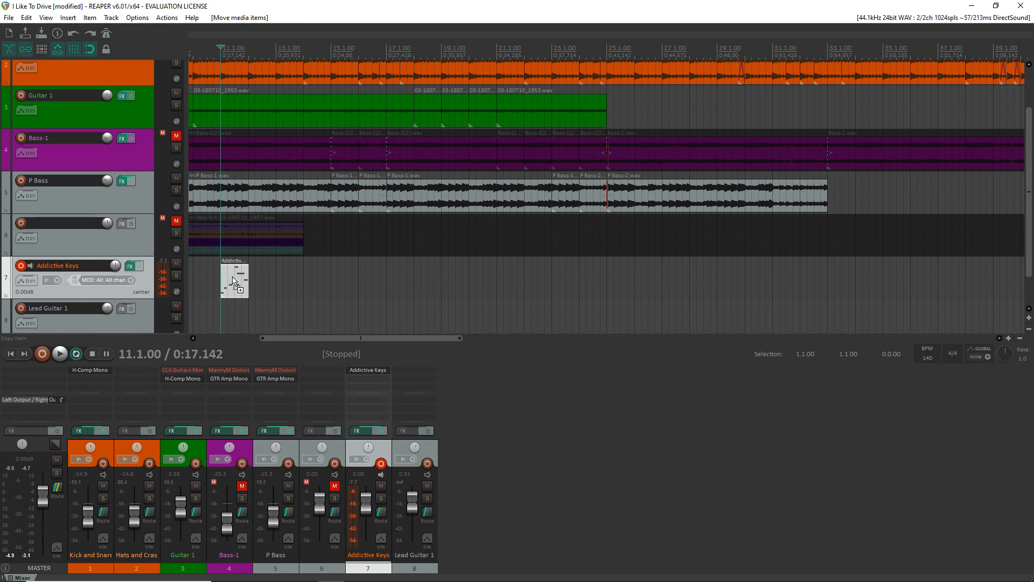
# Copy the Addictive Keys clip further along, around bar 21, and reopen its notes.
pyautogui.moveTo(234, 279); pyautogui.dragTo(406, 279)
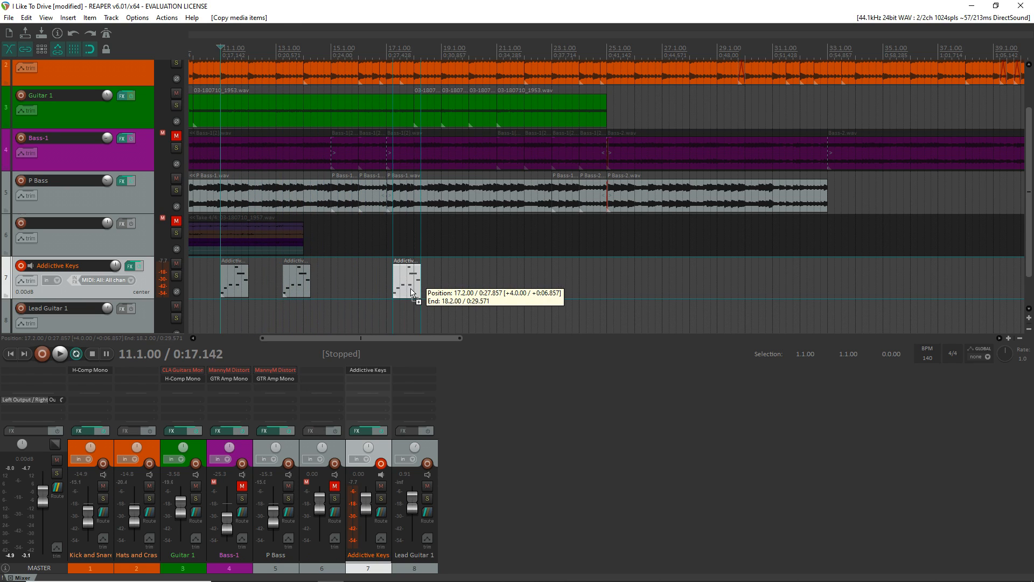
pyautogui.moveTo(405, 279); pyautogui.dragTo(503, 279)
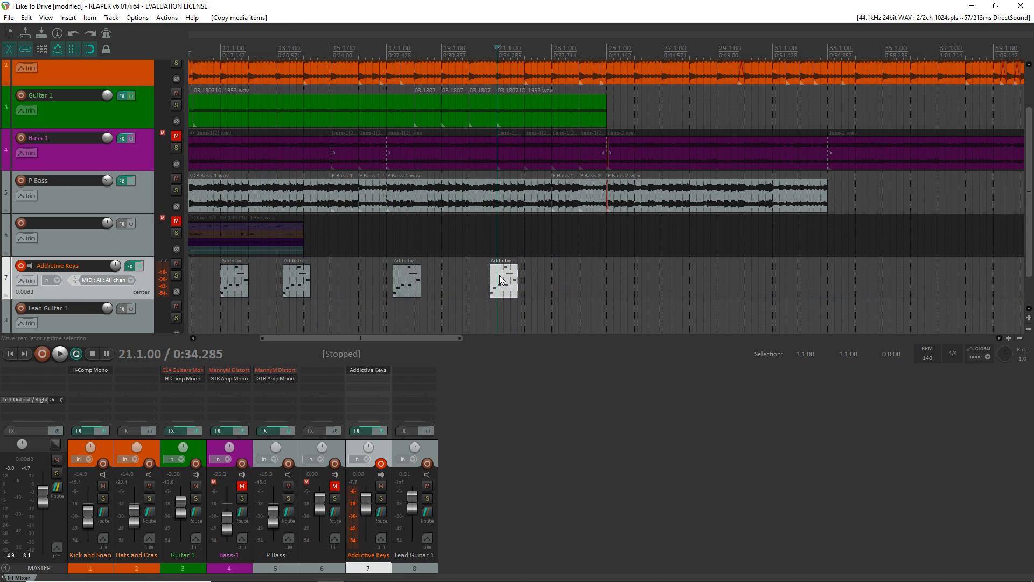
pyautogui.doubleClick(503, 277)
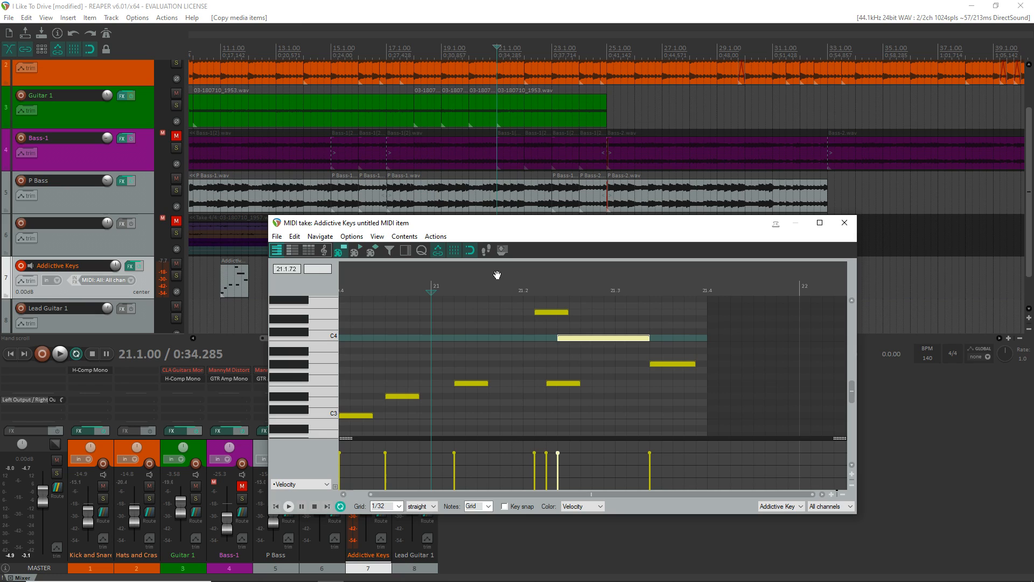
pyautogui.click(291, 249)
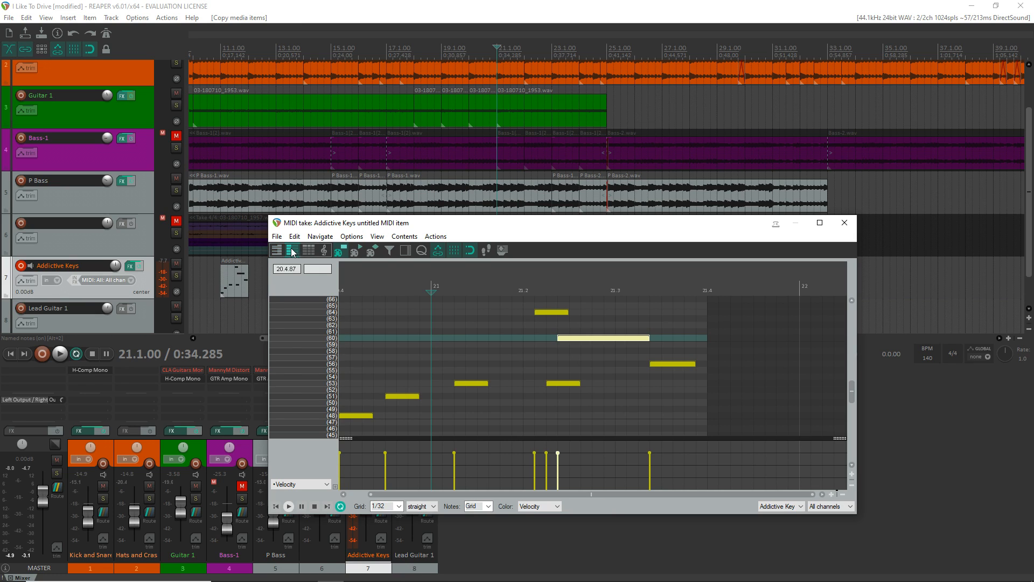
pyautogui.click(276, 250)
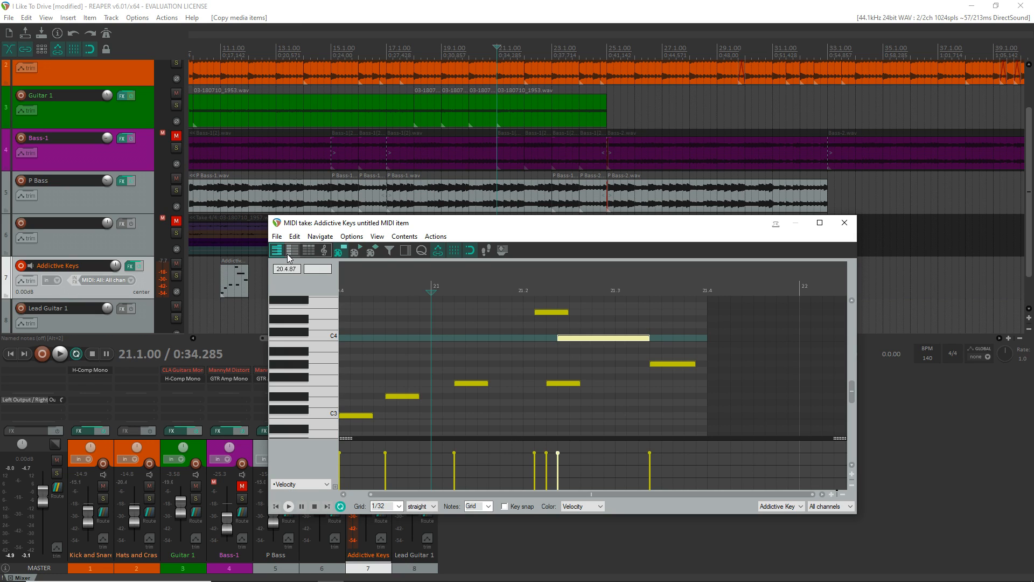